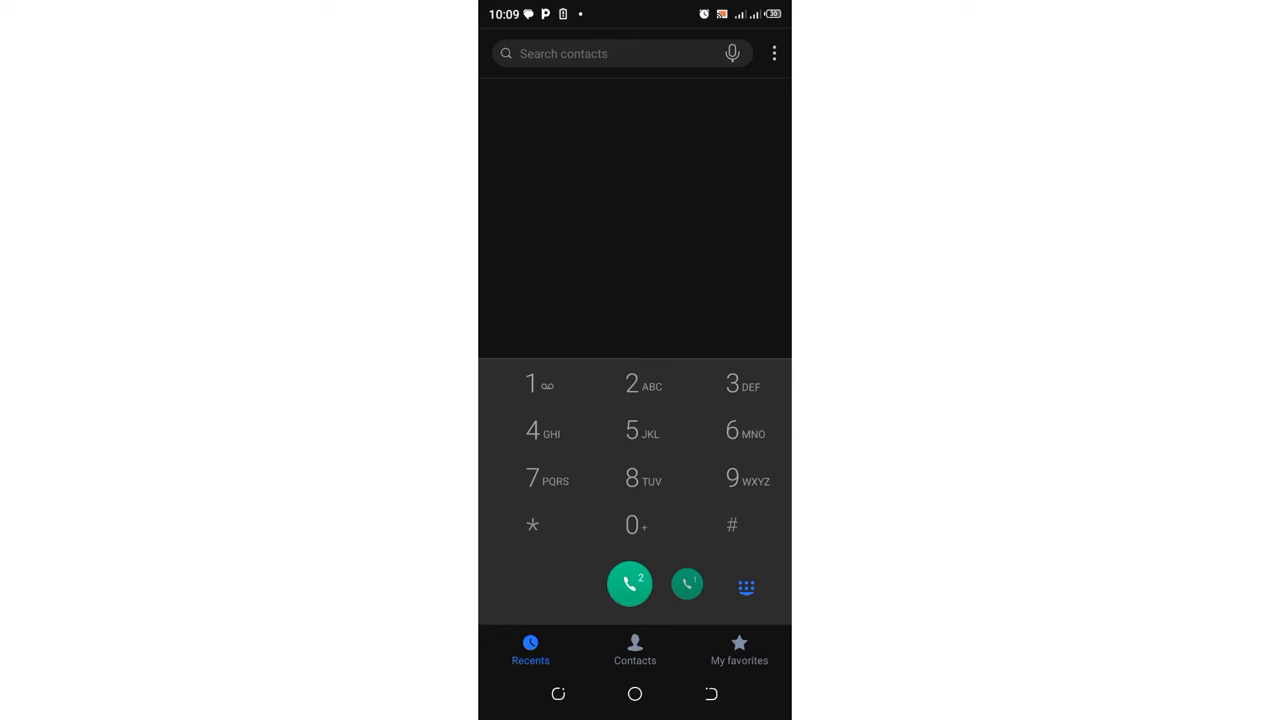
# - Dial *977# to launch the Kenya Power USSD welcome menu
pyautogui.click(532, 526)
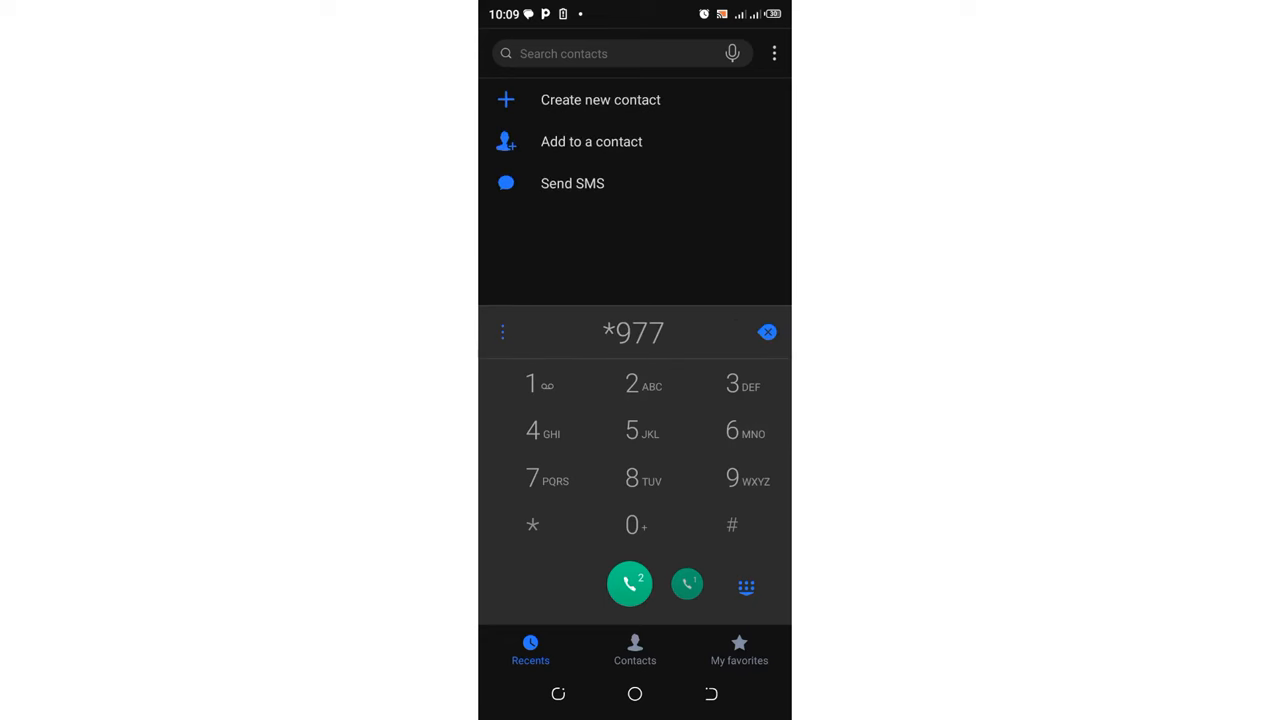
pyautogui.click(732, 524)
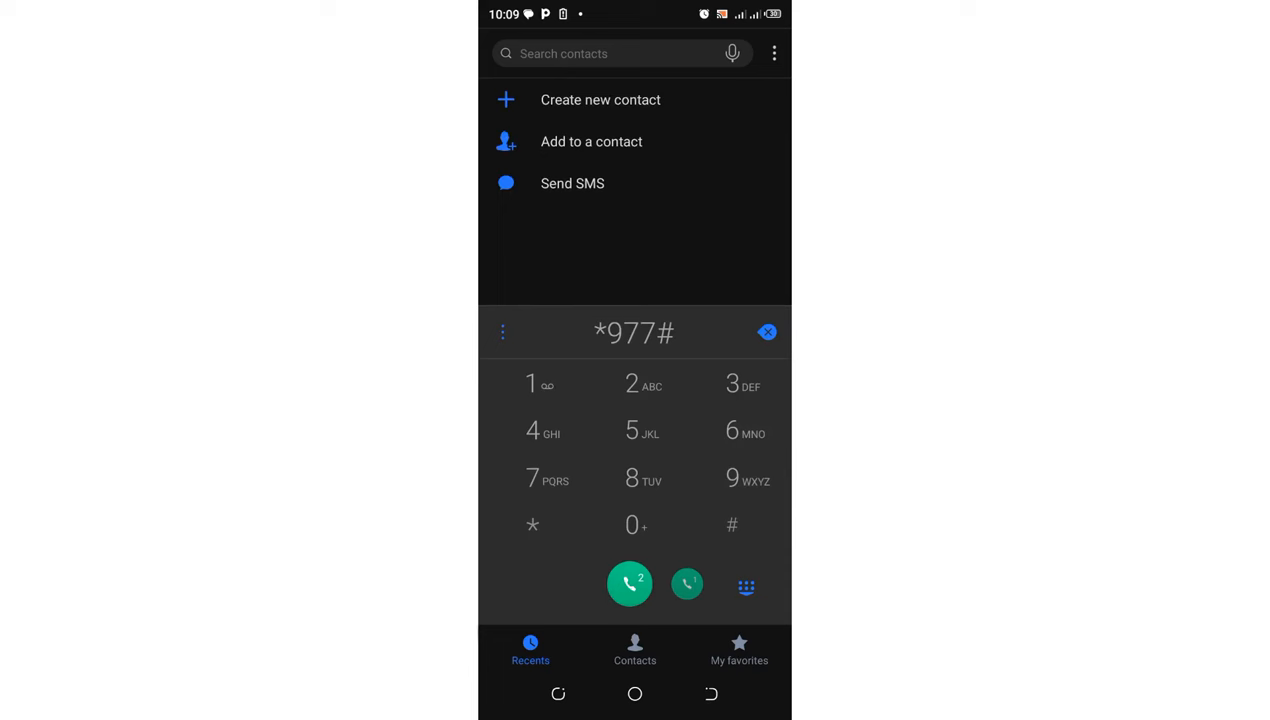
pyautogui.click(628, 588)
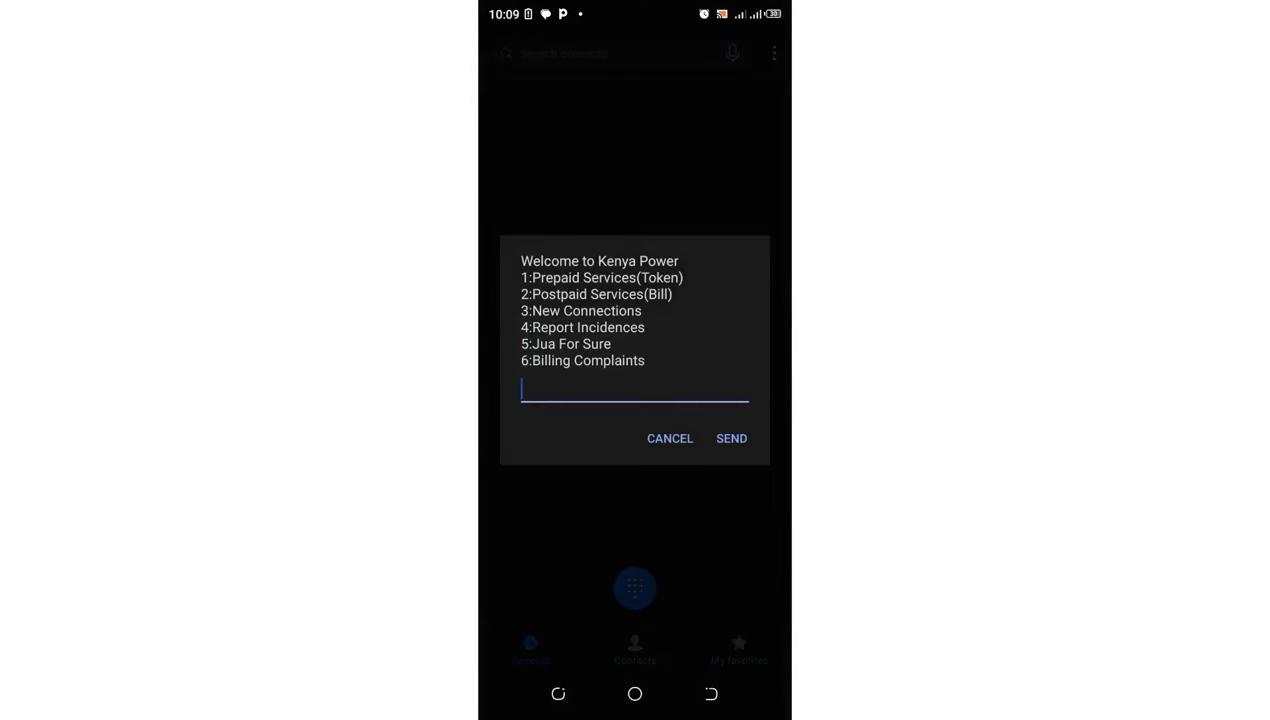
# - Reply 1 for Prepaid Services, then 3 for Token Details, reaching the meter list
pyautogui.click(632, 396)
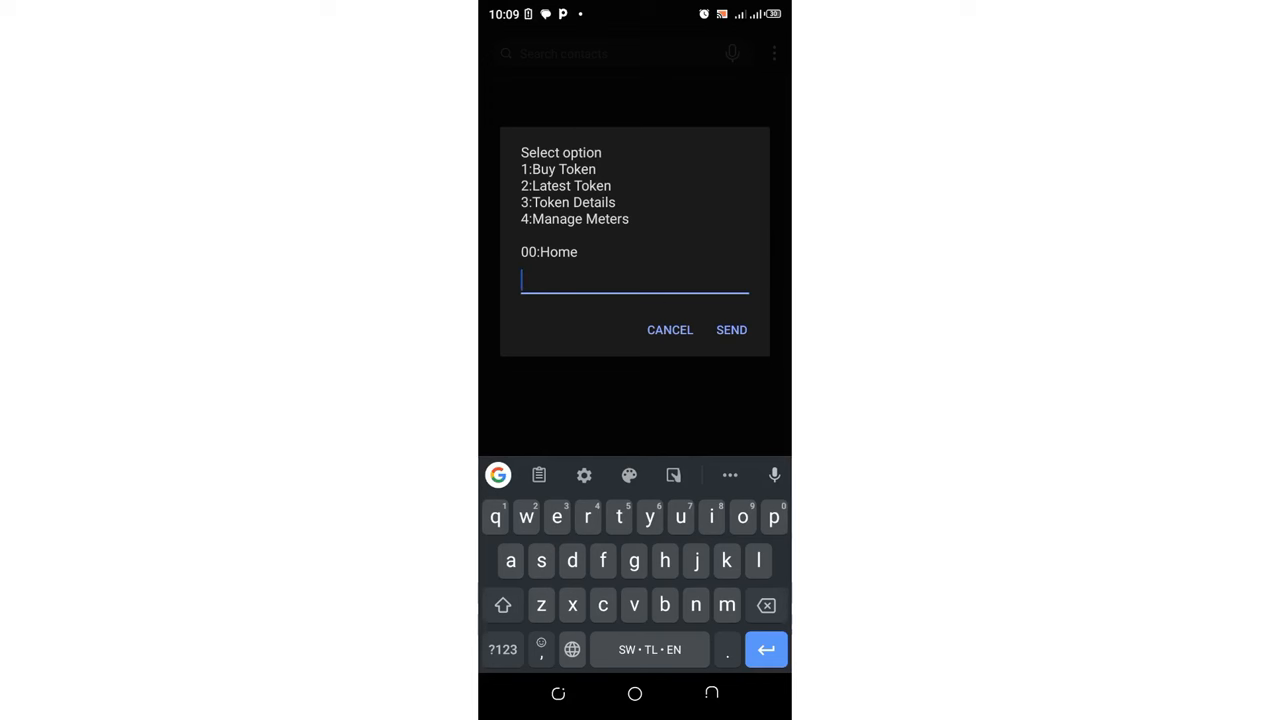
pyautogui.click(502, 648)
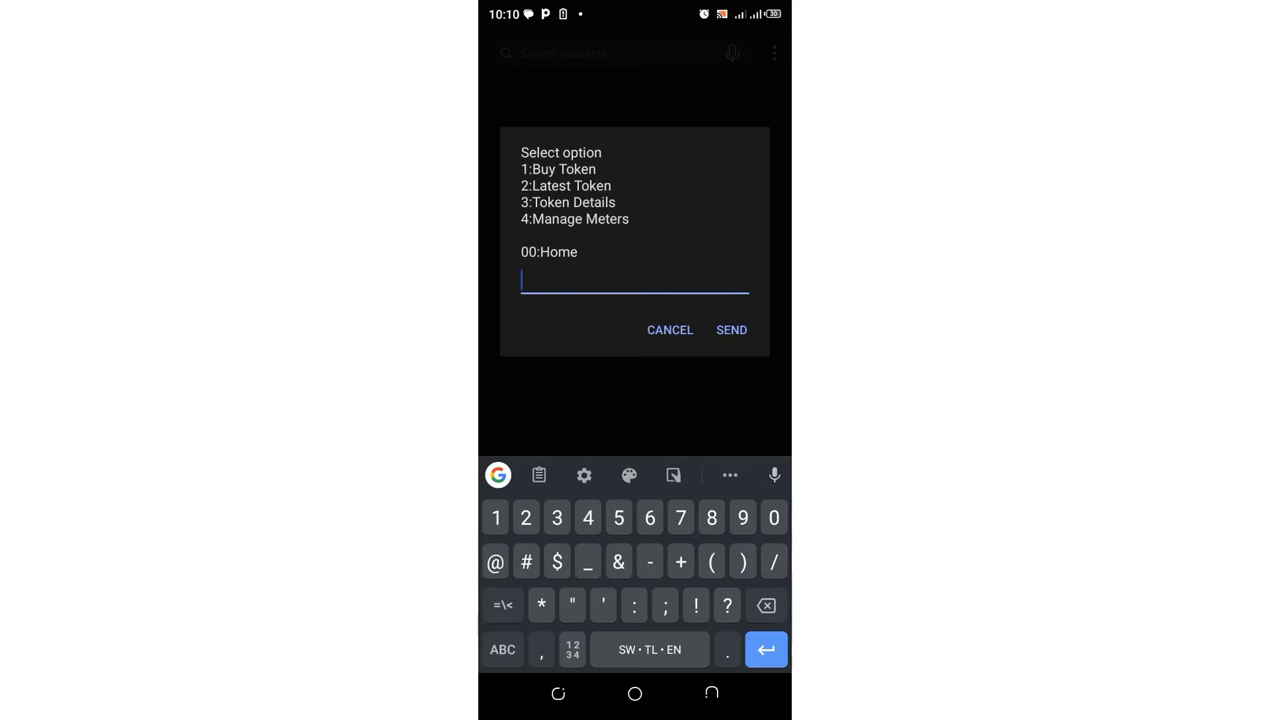
pyautogui.click(730, 330)
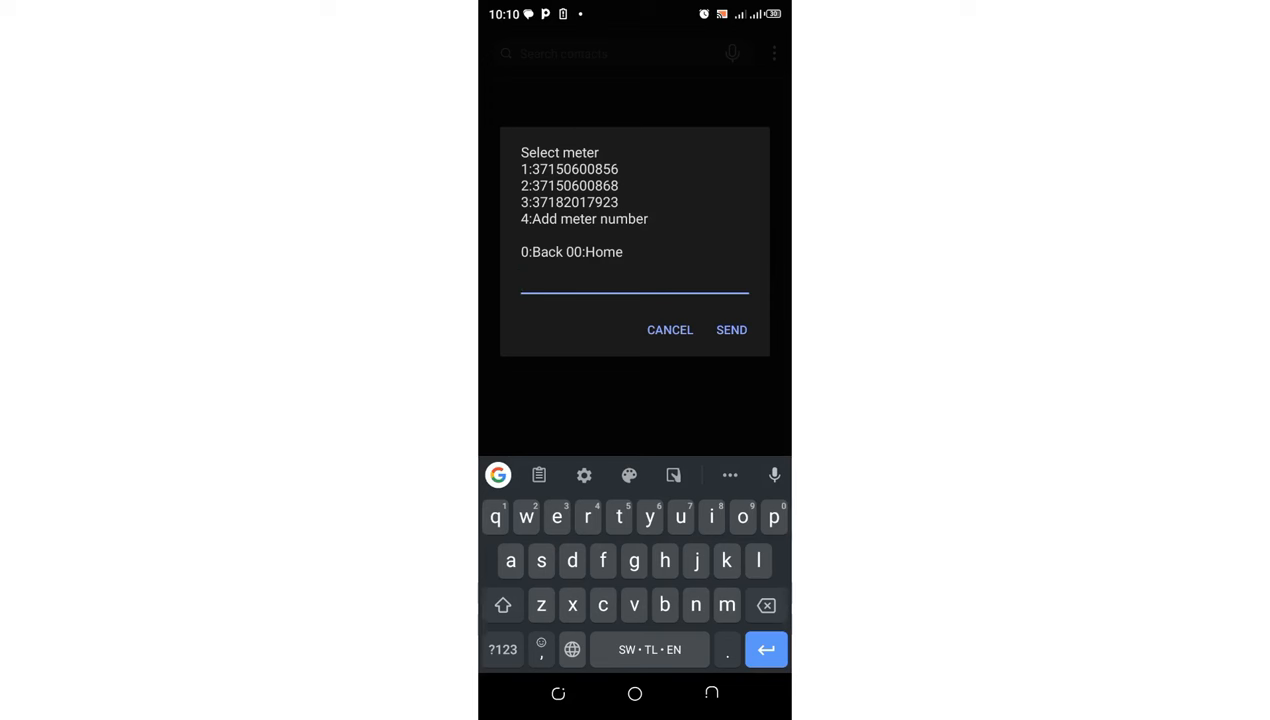
pyautogui.click(502, 648)
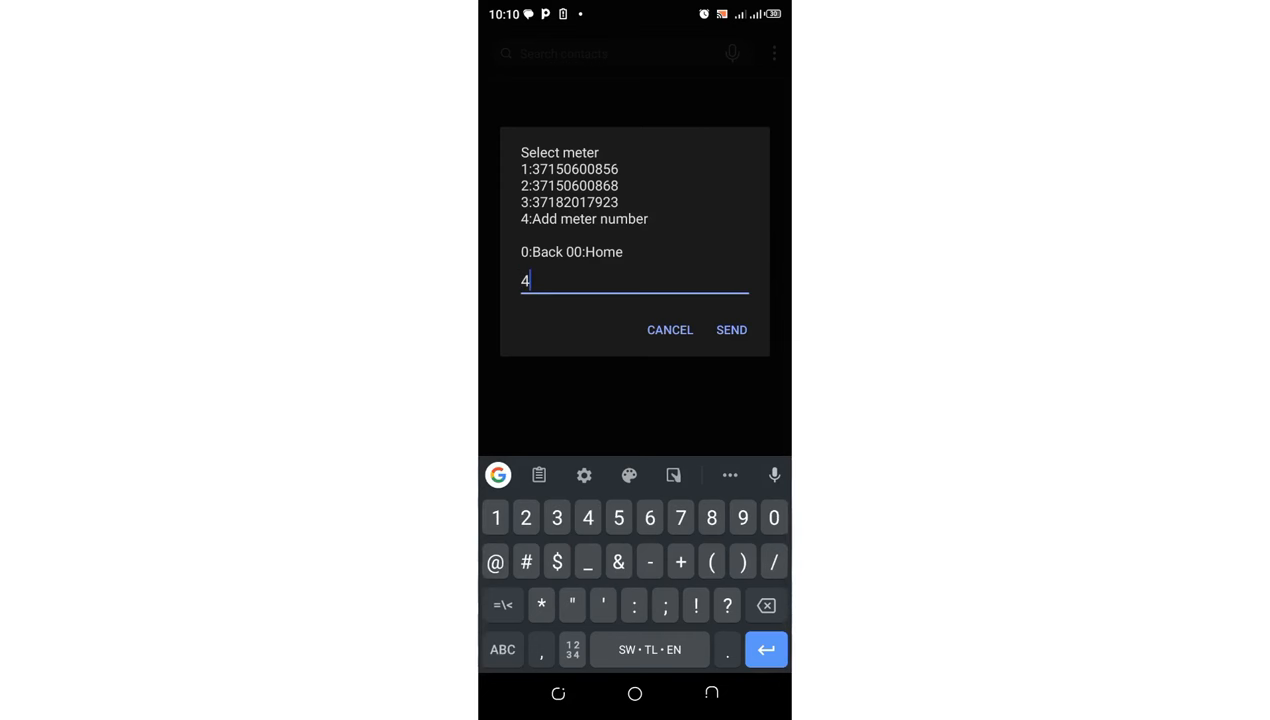
pyautogui.click(732, 330)
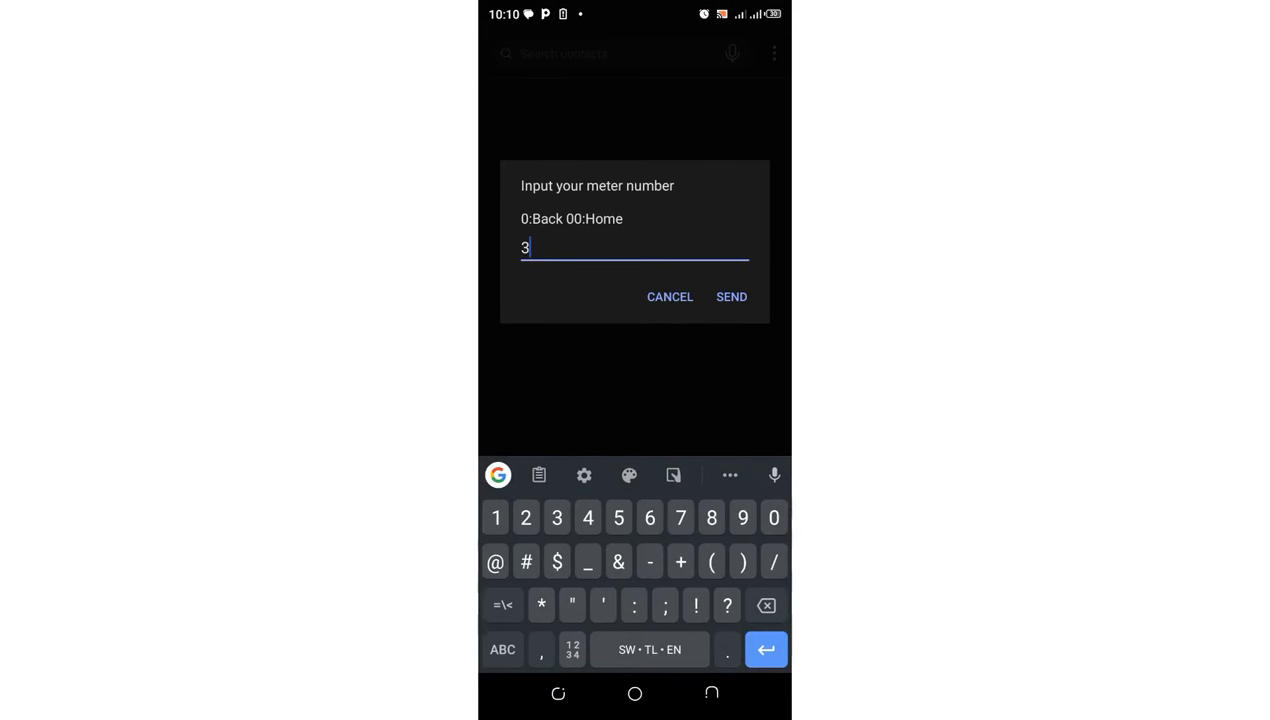
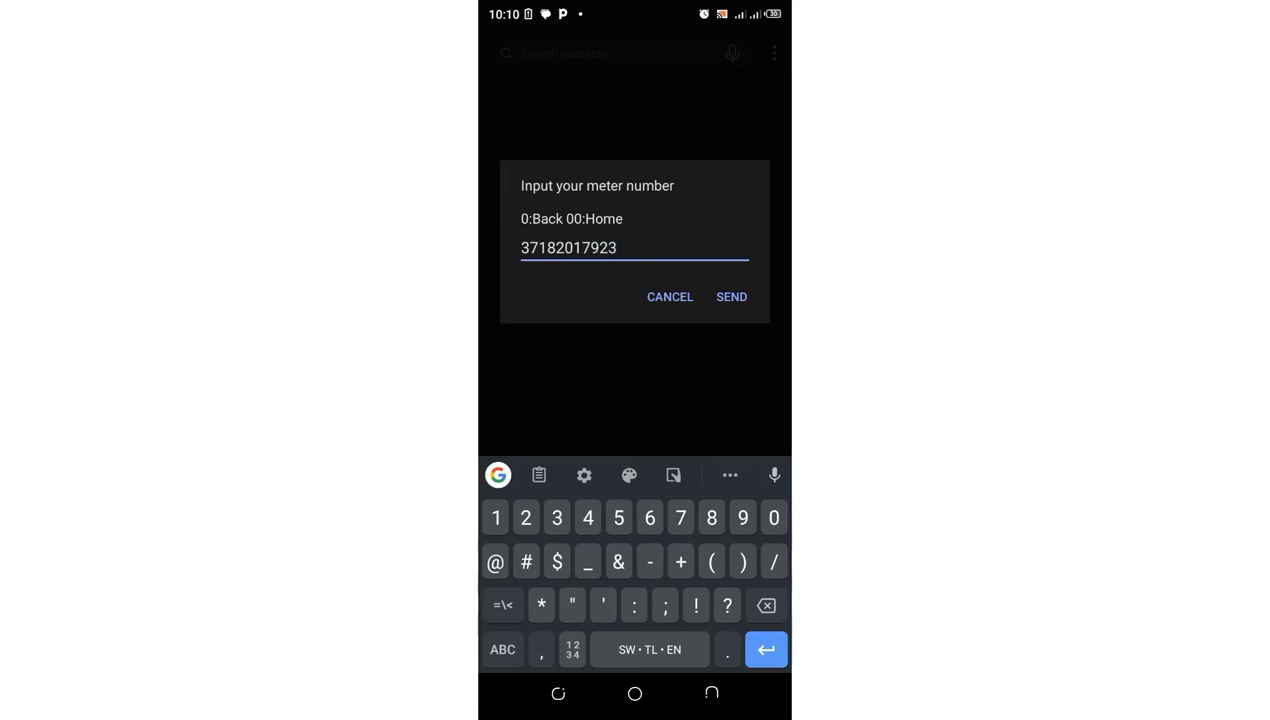
pyautogui.click(730, 296)
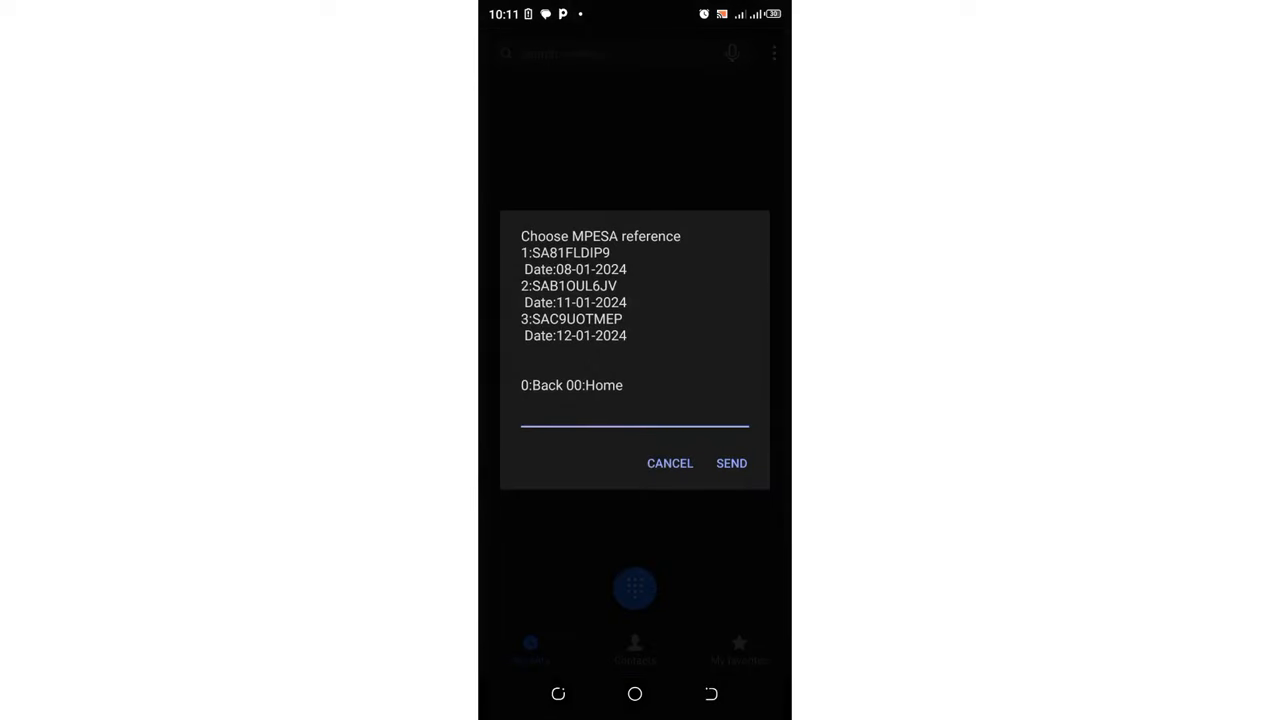
# - Send M-Pesa reference 3 and dismiss the resulting service-unavailable message
pyautogui.click(634, 422)
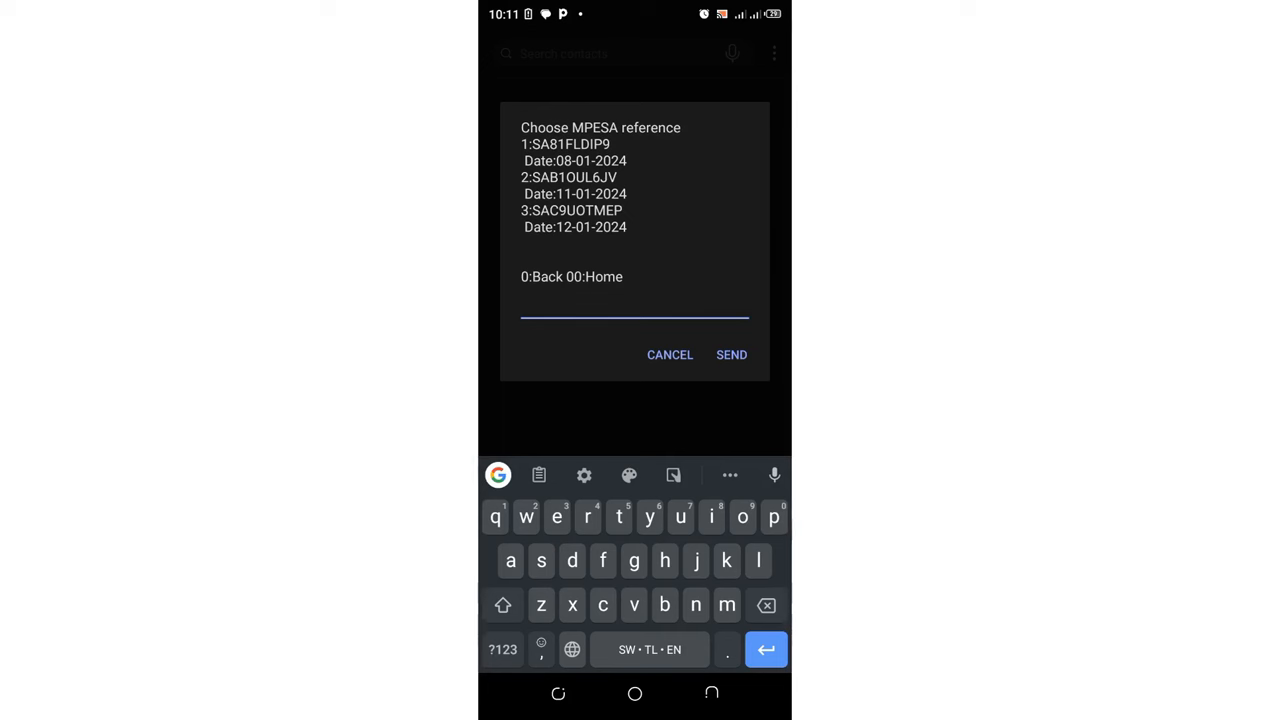
pyautogui.write('3')
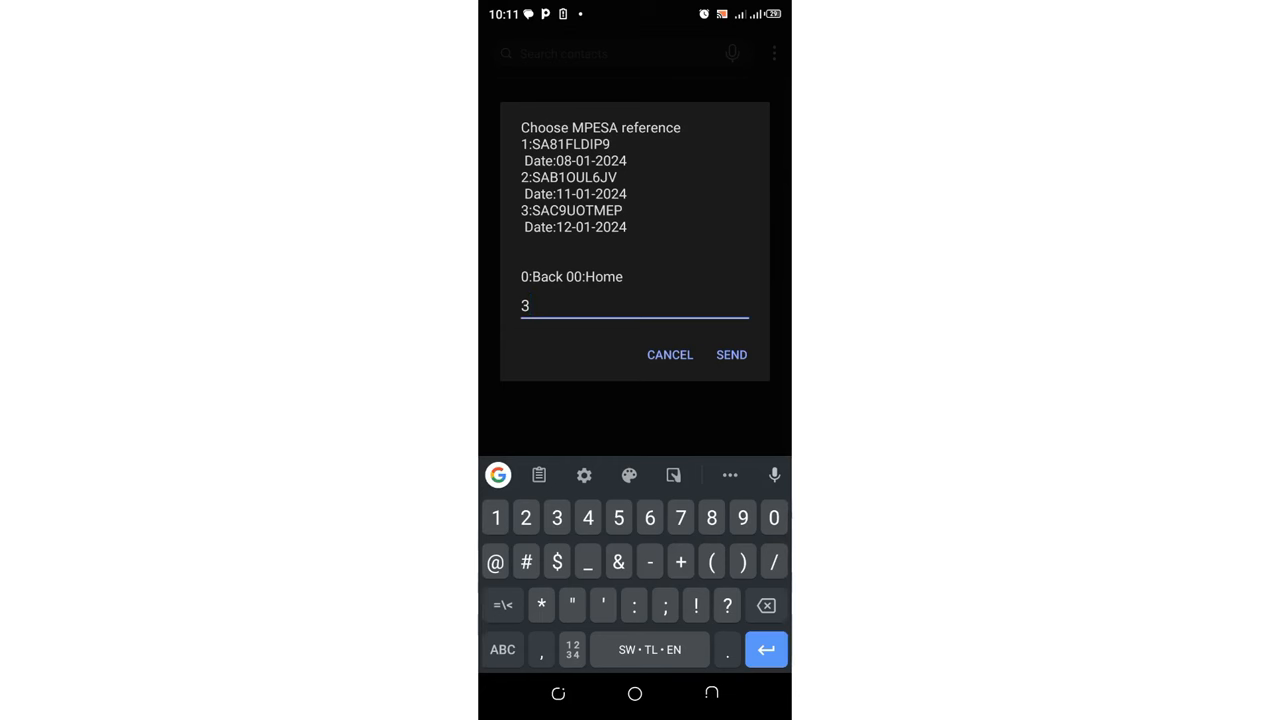
pyautogui.click(732, 354)
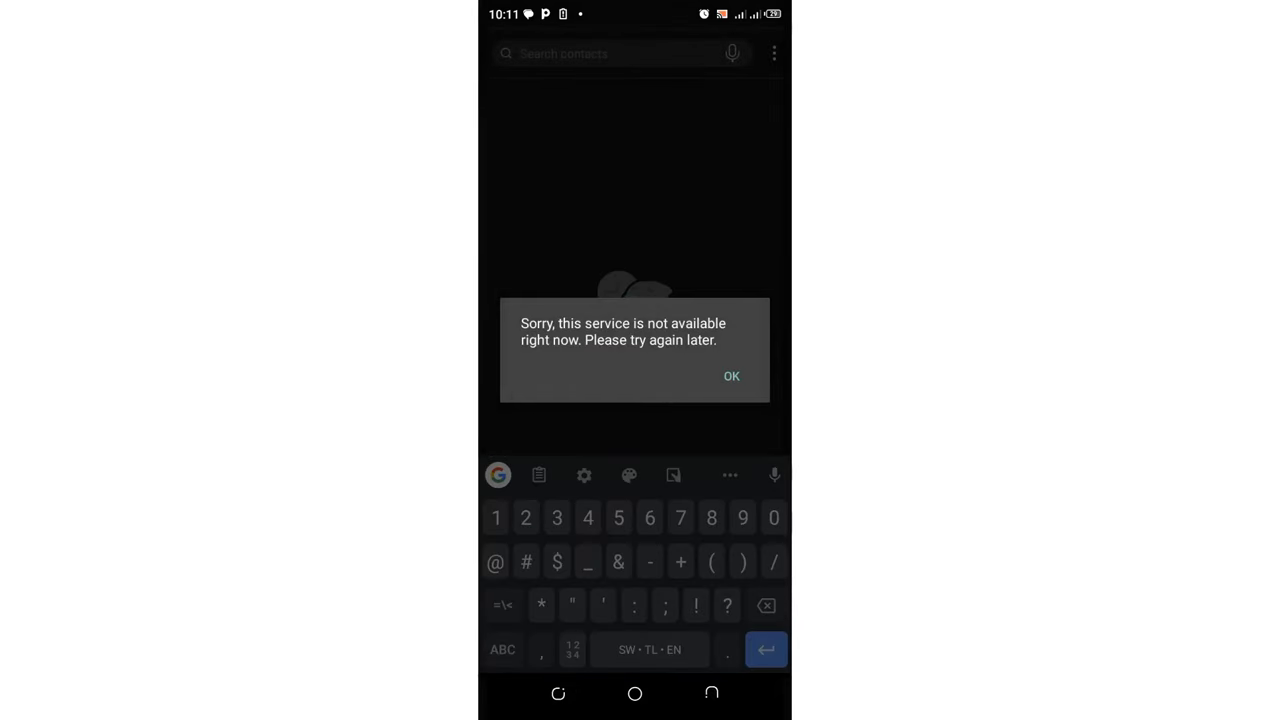
pyautogui.click(732, 376)
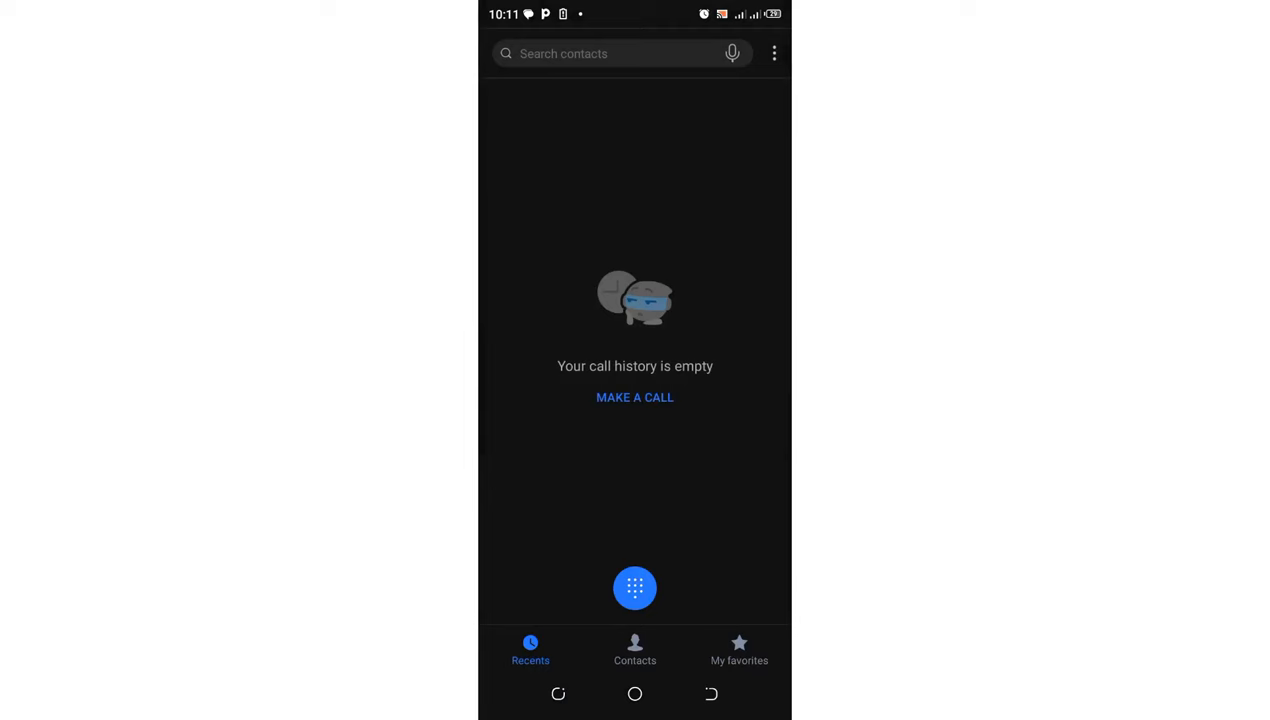
# - Redial *977# and reply 1 for Prepaid Services
pyautogui.click(634, 588)
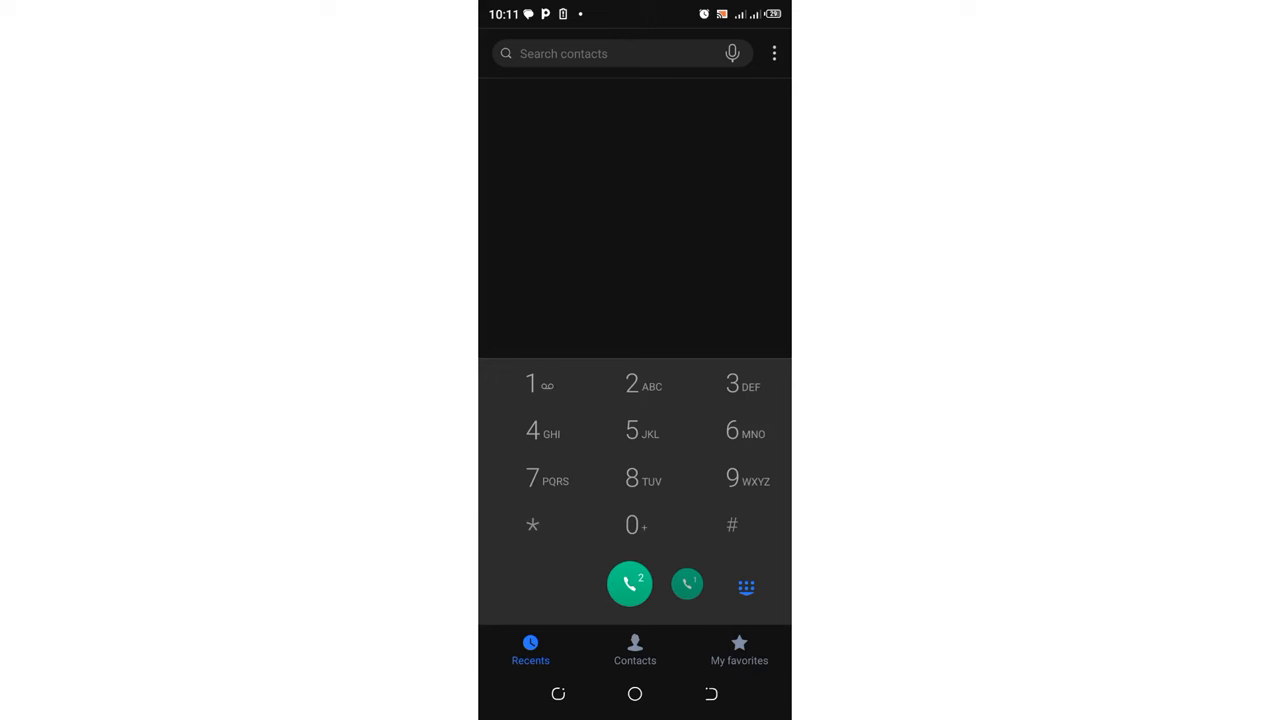
pyautogui.click(532, 524)
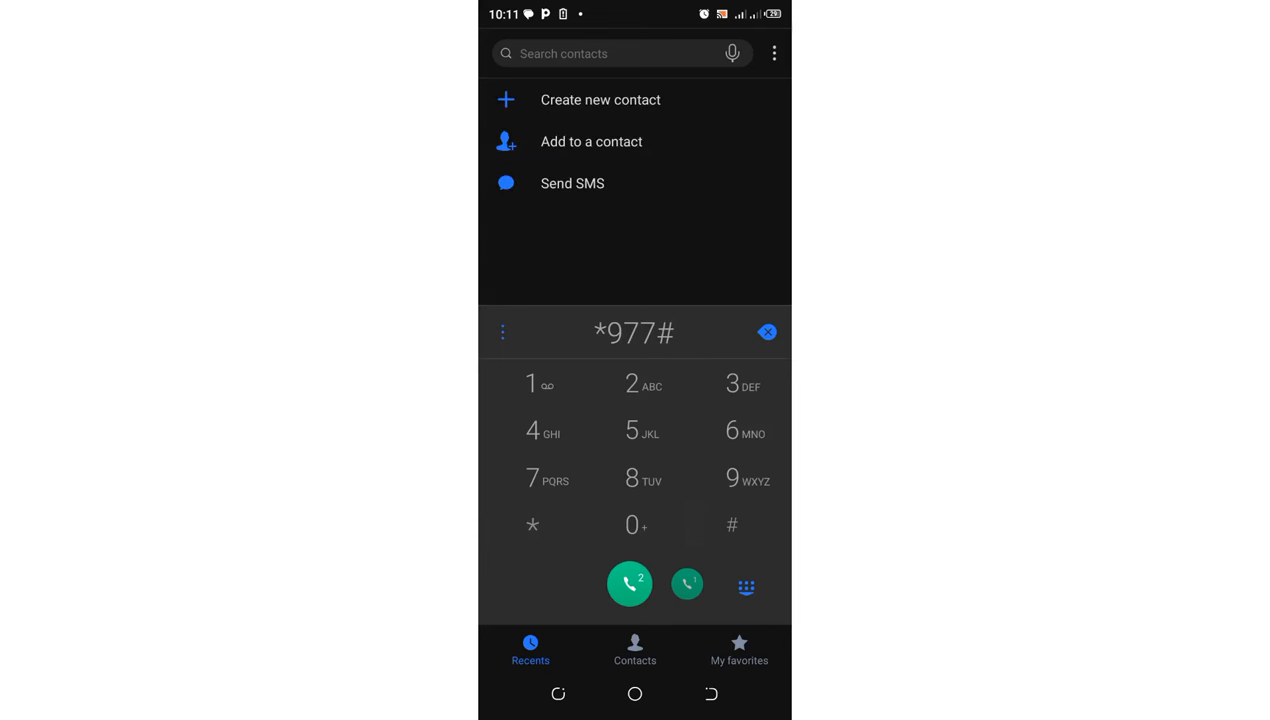
pyautogui.click(628, 588)
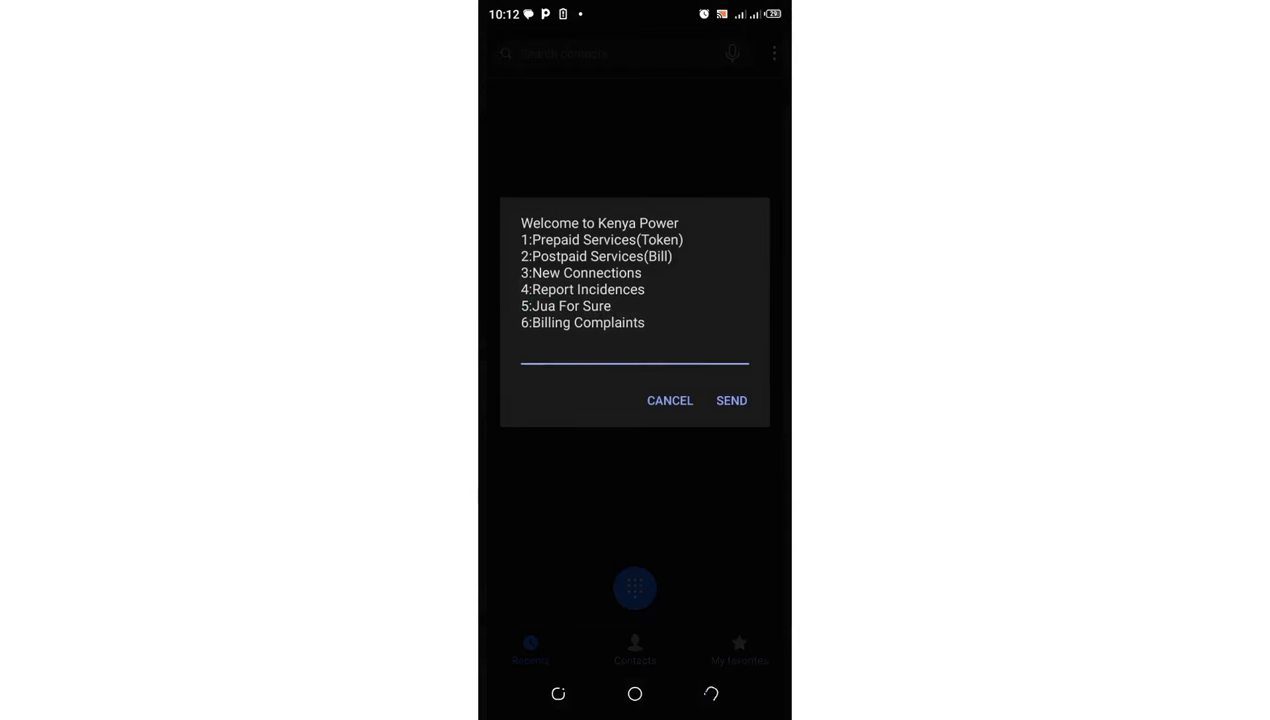
pyautogui.click(634, 360)
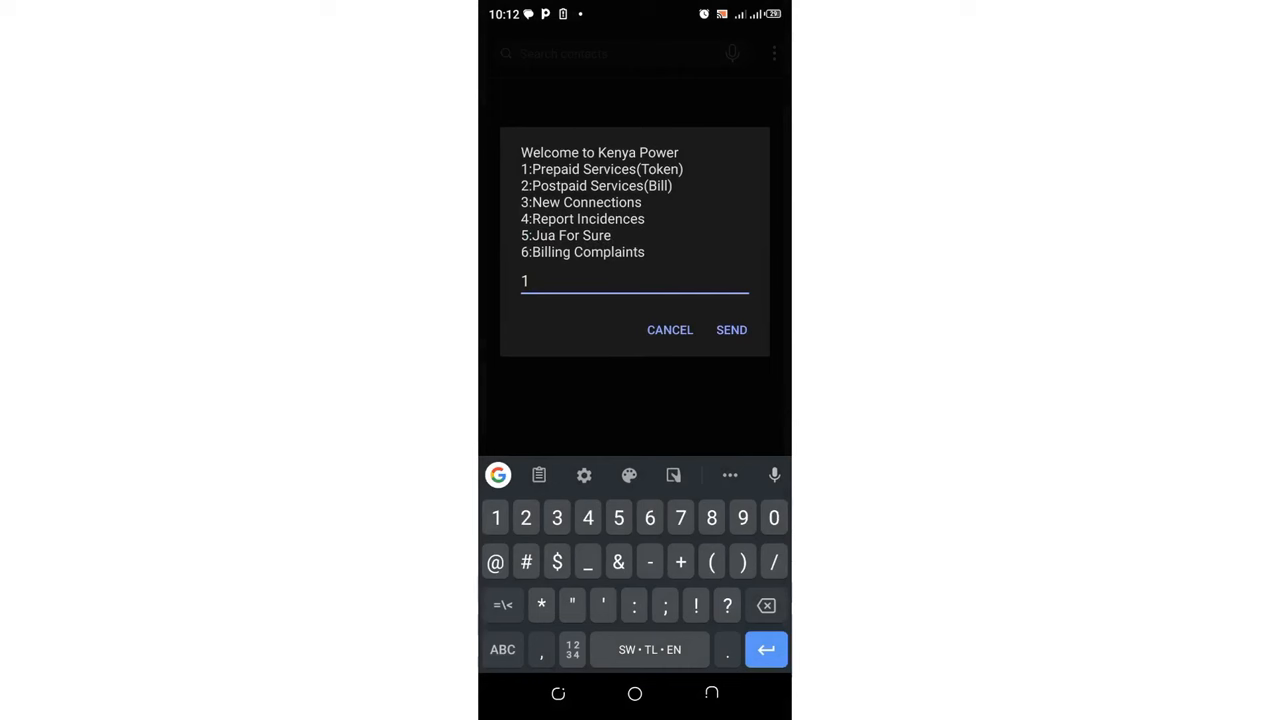
pyautogui.click(732, 328)
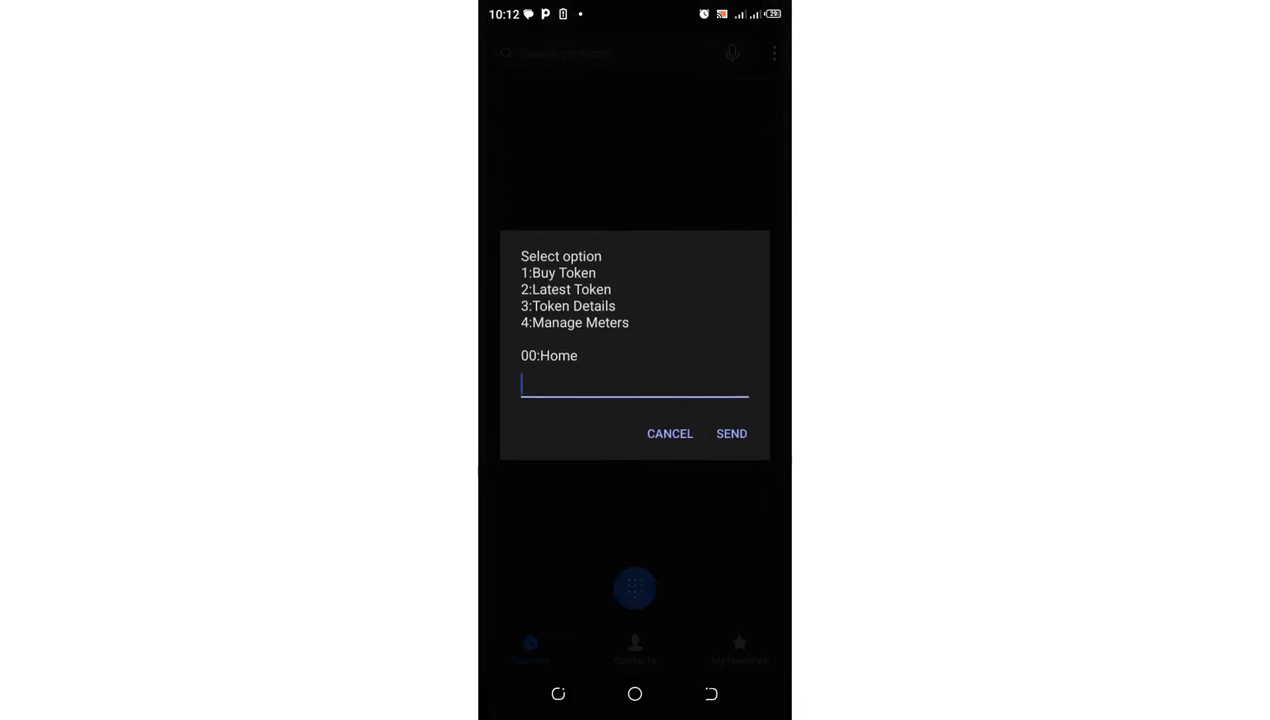
# - Reply 3 for Token Details to bring up the saved-meter list again
pyautogui.click(634, 384)
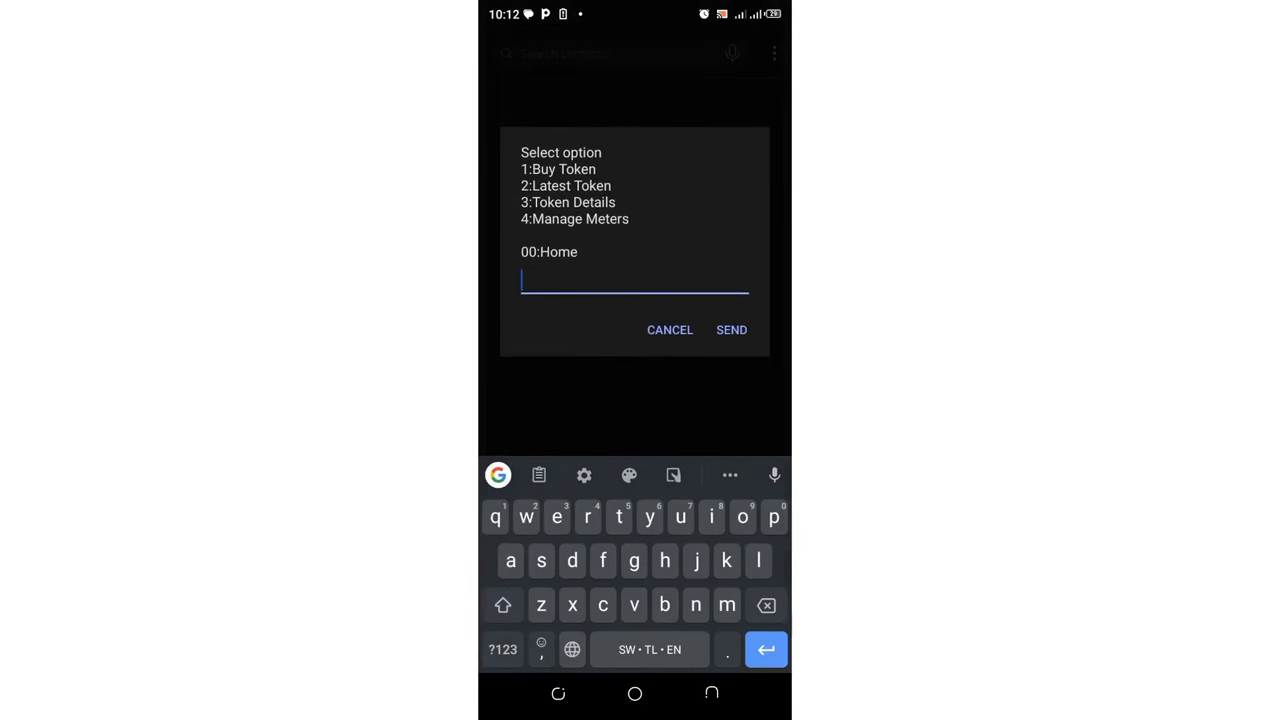
pyautogui.click(502, 648)
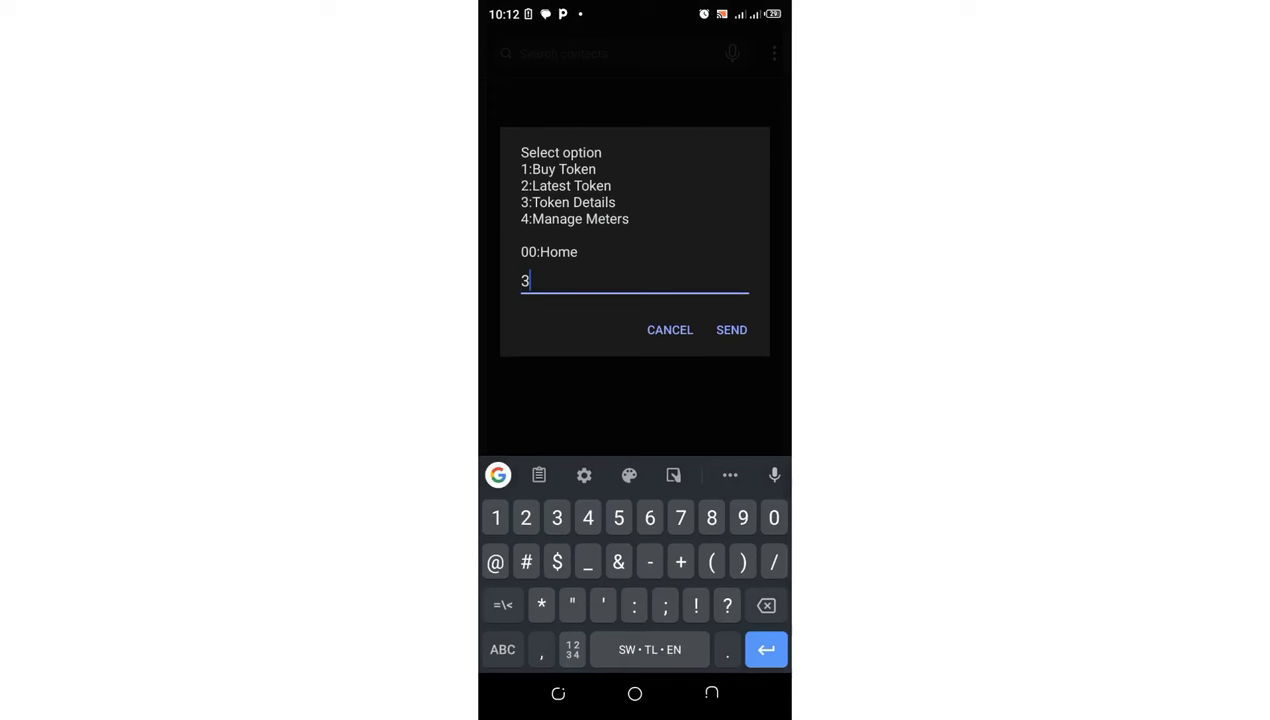
pyautogui.click(732, 330)
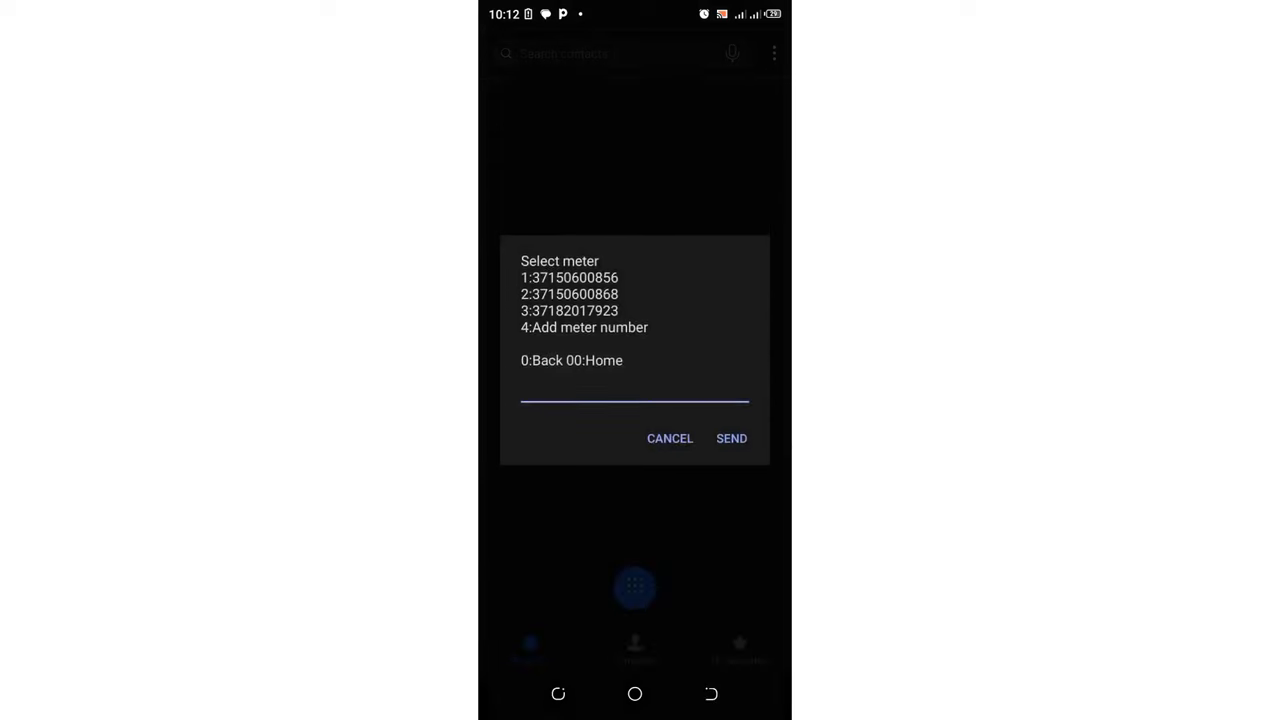
# - Send saved meter 3, then M-Pesa reference 3, leaving the request running
pyautogui.click(634, 400)
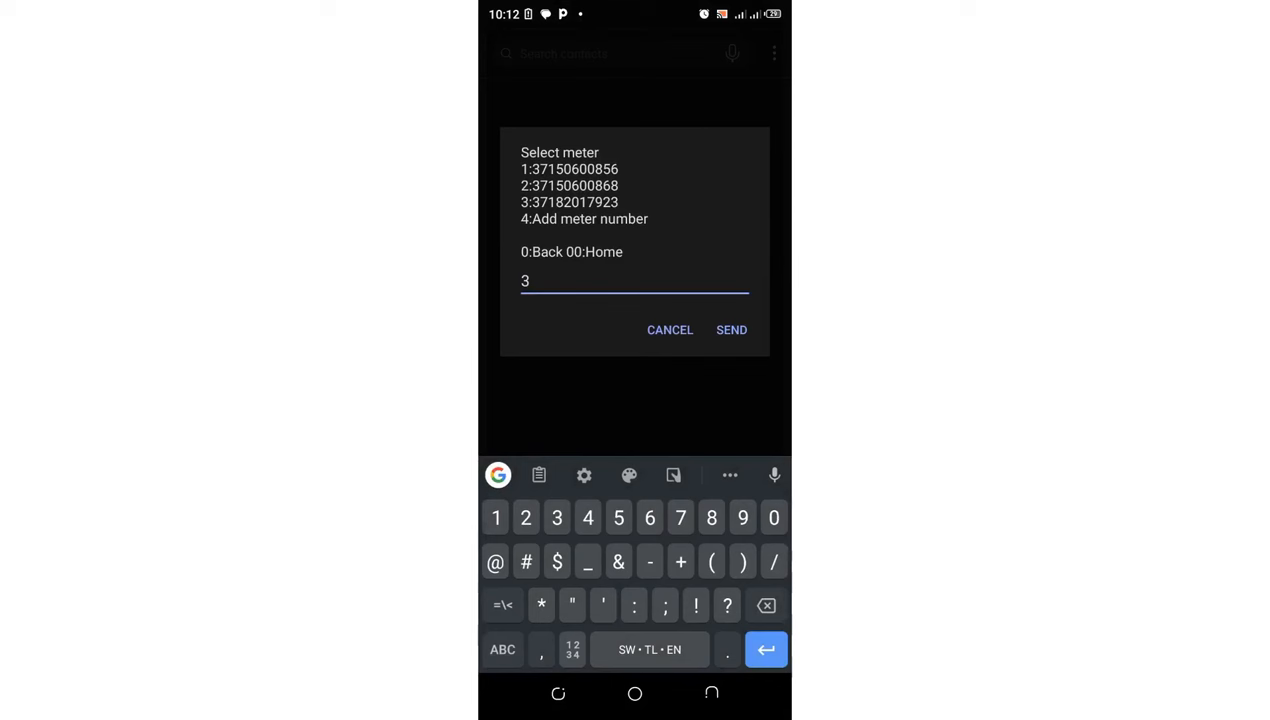
pyautogui.click(732, 330)
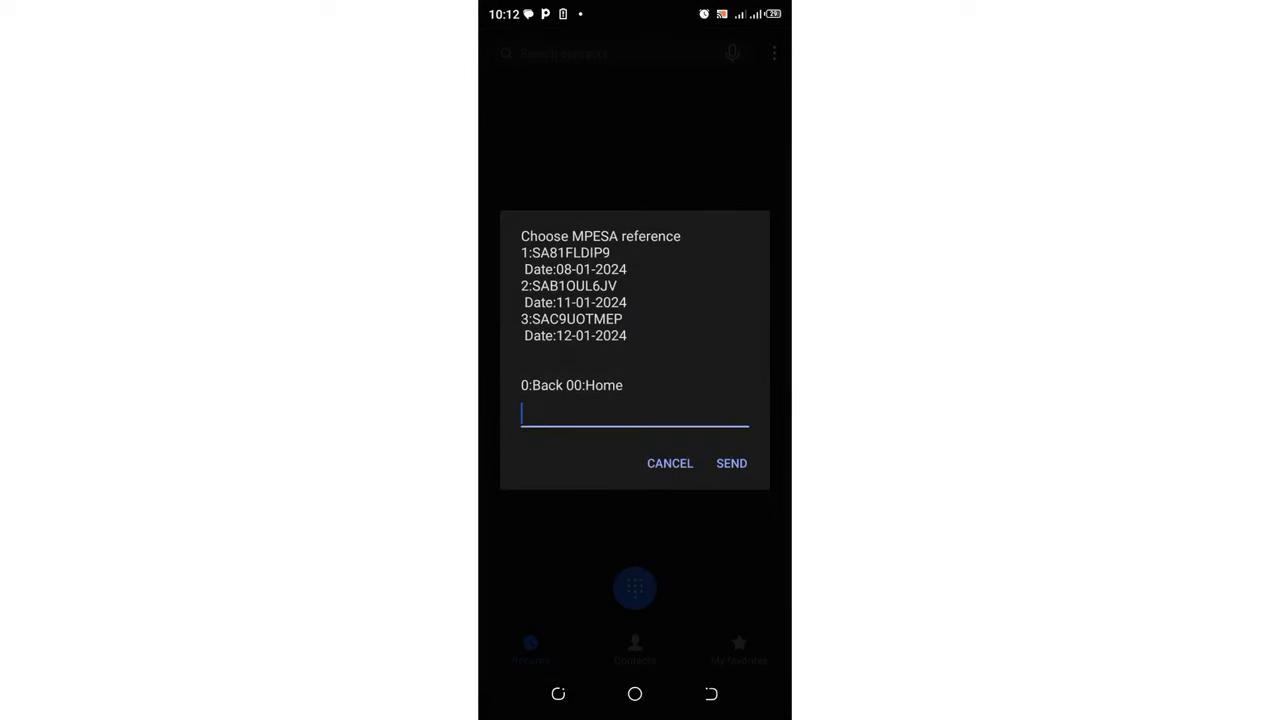
pyautogui.click(634, 422)
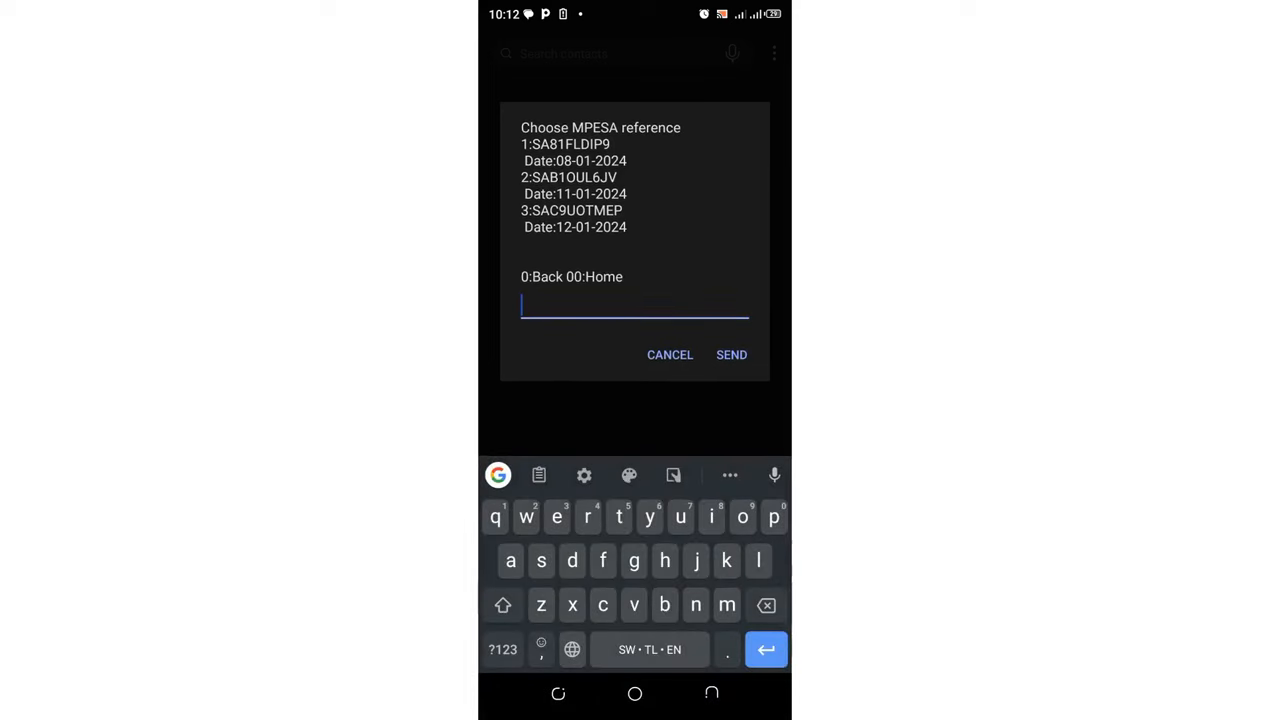
pyautogui.write('3')
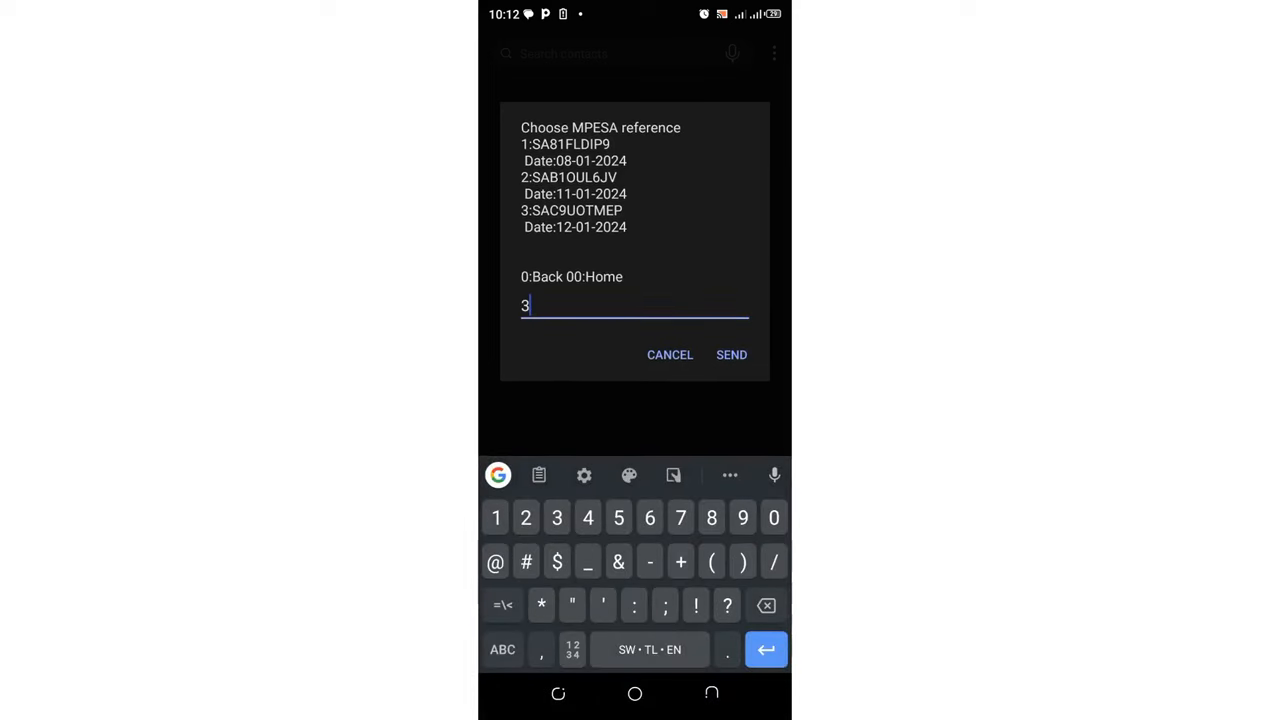
pyautogui.click(732, 354)
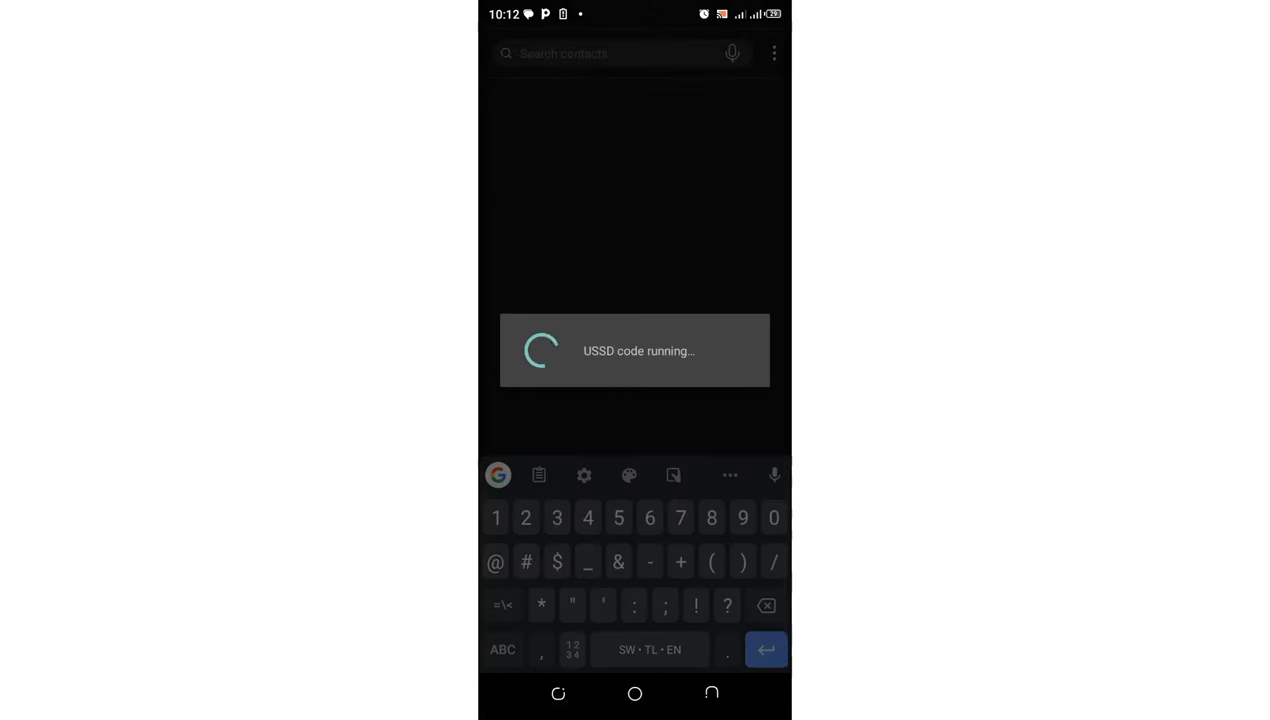